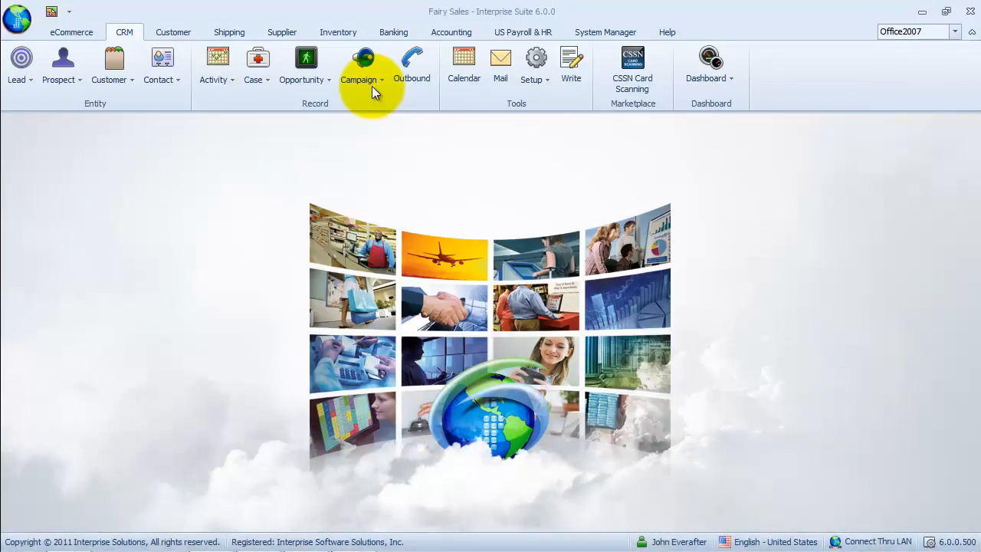
# Find campaigns and select the active All-Season Sale row running 12/15/2011 to 12/25/2011.
pyautogui.click(362, 64)
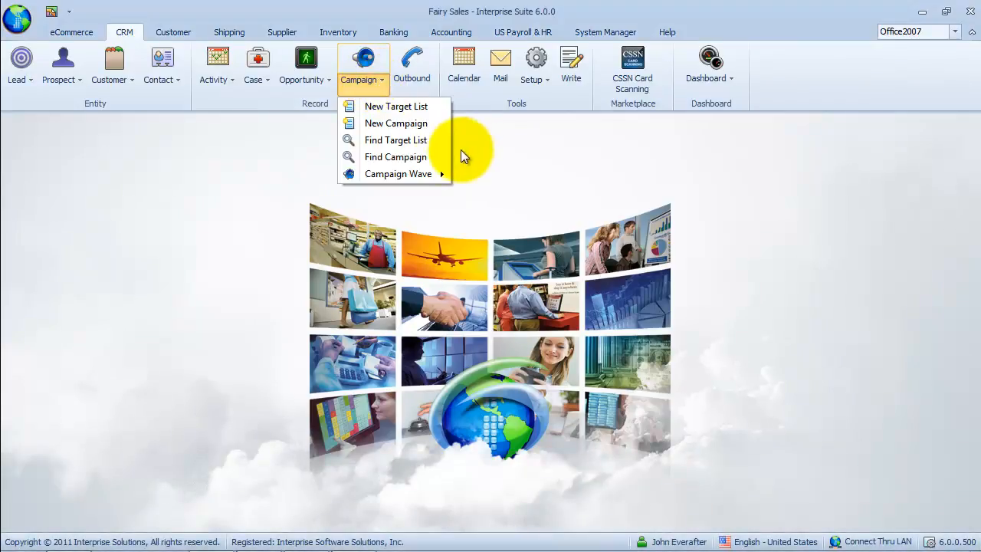
pyautogui.moveTo(395, 157)
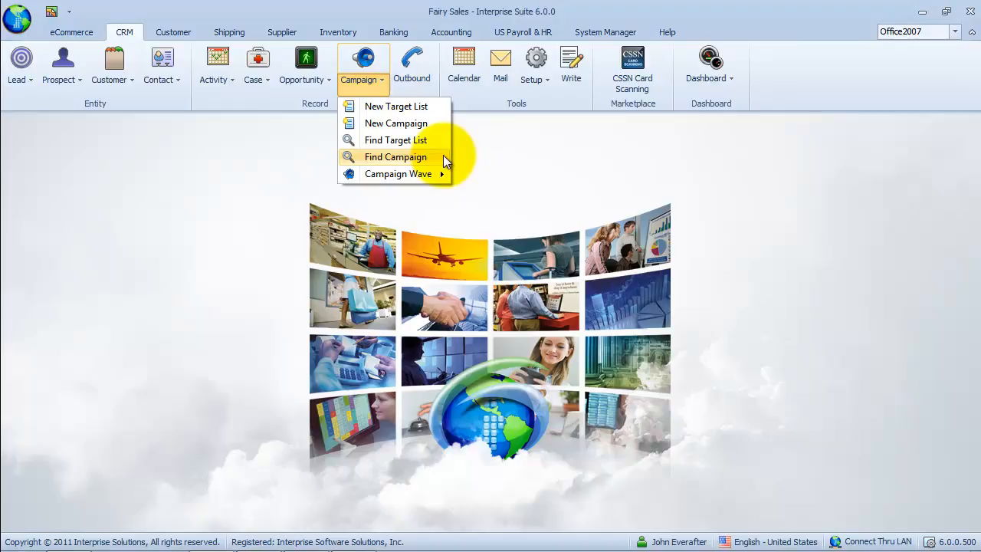
pyautogui.click(395, 157)
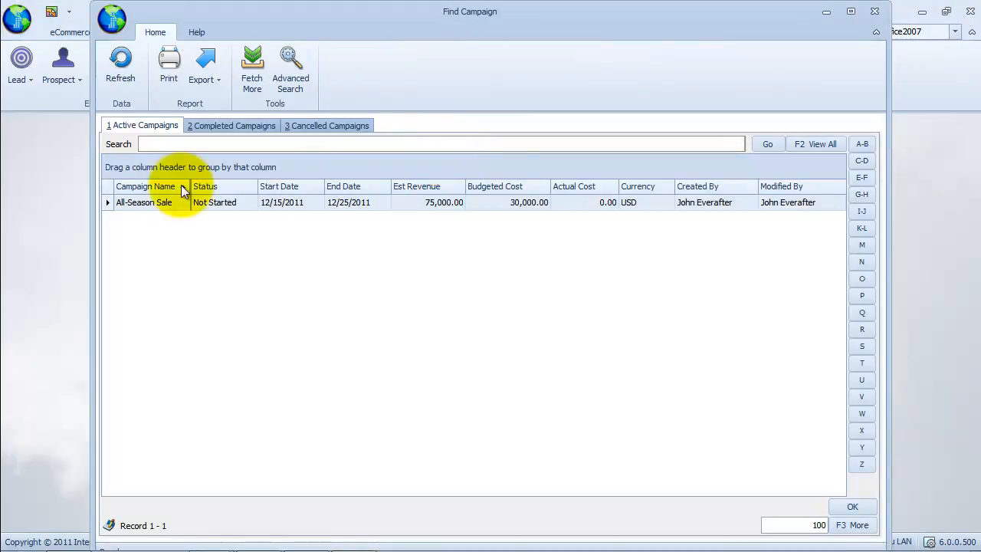
pyautogui.click(144, 202)
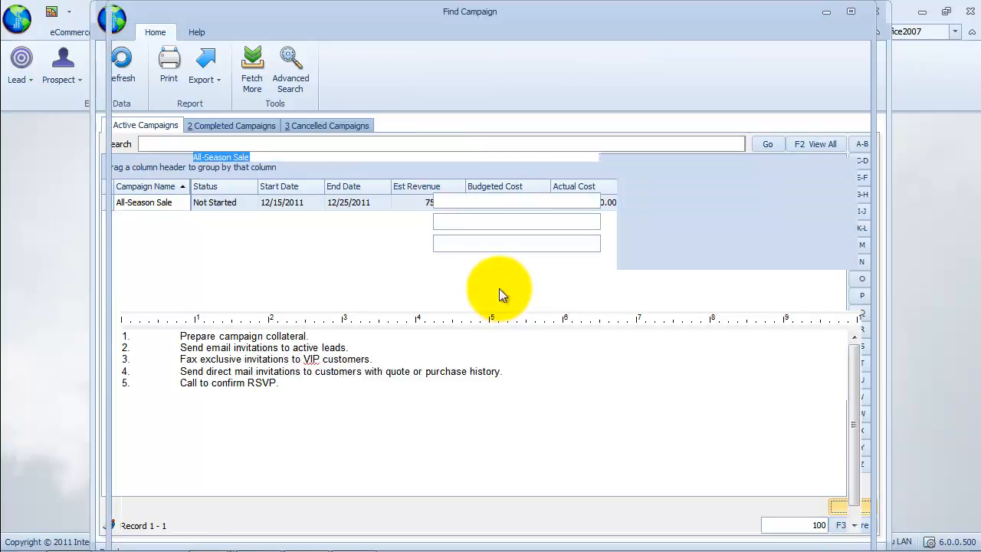
# Open the All-Season Sale record and view its Email and Fax invitation waves.
pyautogui.doubleClick(144, 202)
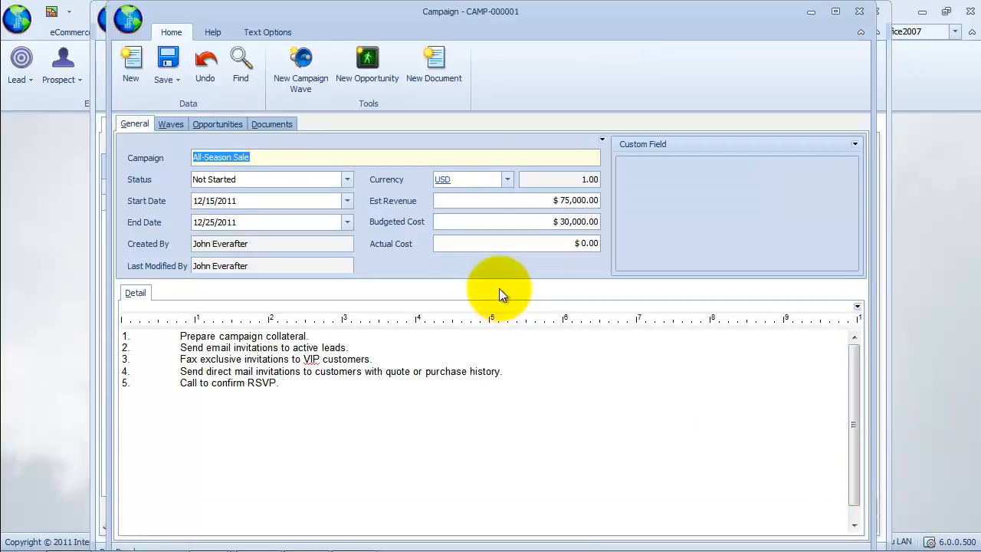
pyautogui.click(170, 123)
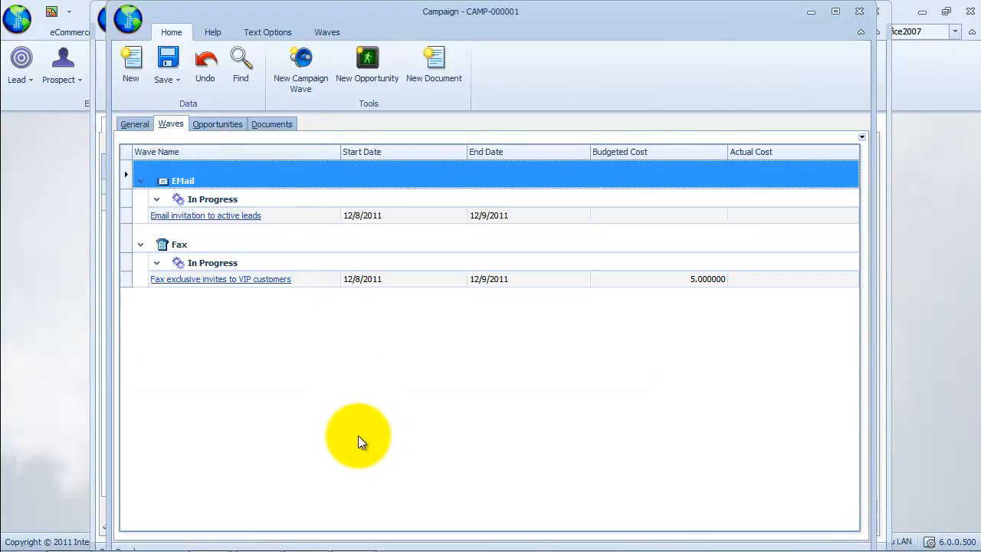
pyautogui.moveTo(301, 69)
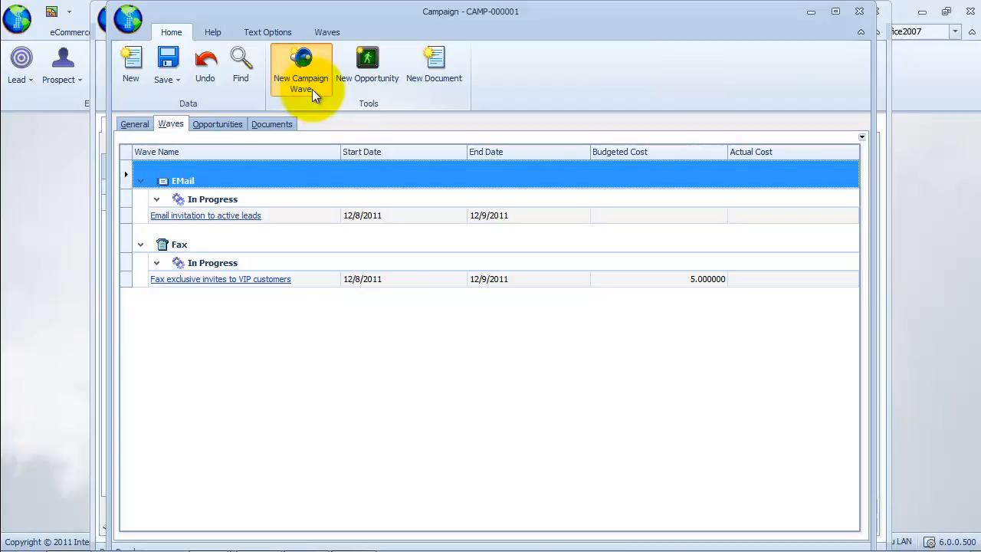
# Create wave 'Direct mail to customers with pur...' of type Mail Merge, status In Progress.
pyautogui.click(300, 69)
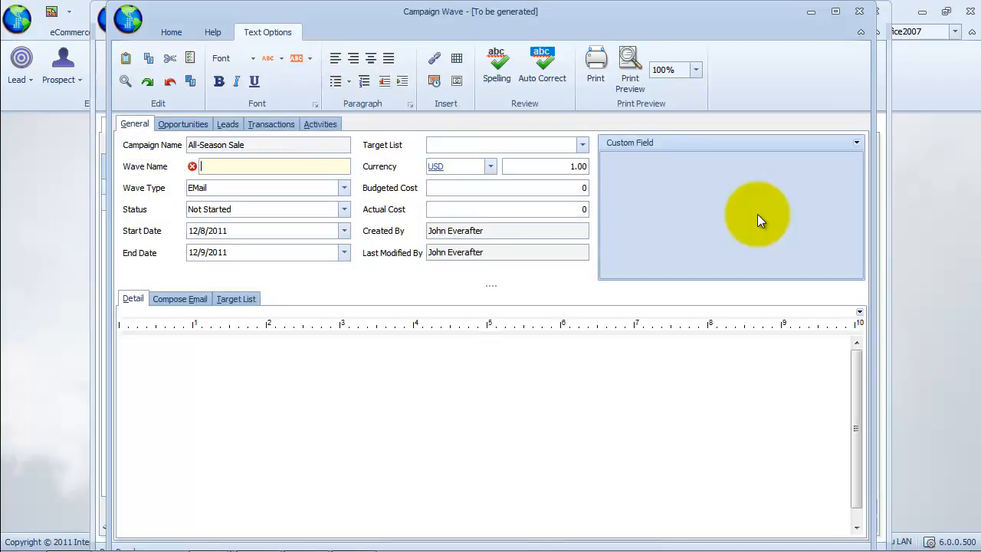
pyautogui.write('Direct mail to cu')
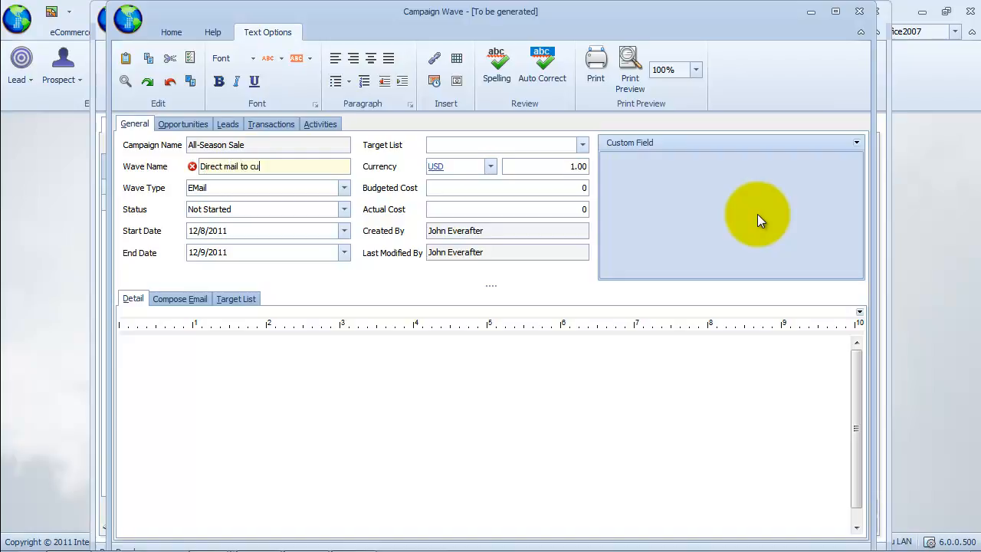
pyautogui.write('stomers with purchase a')
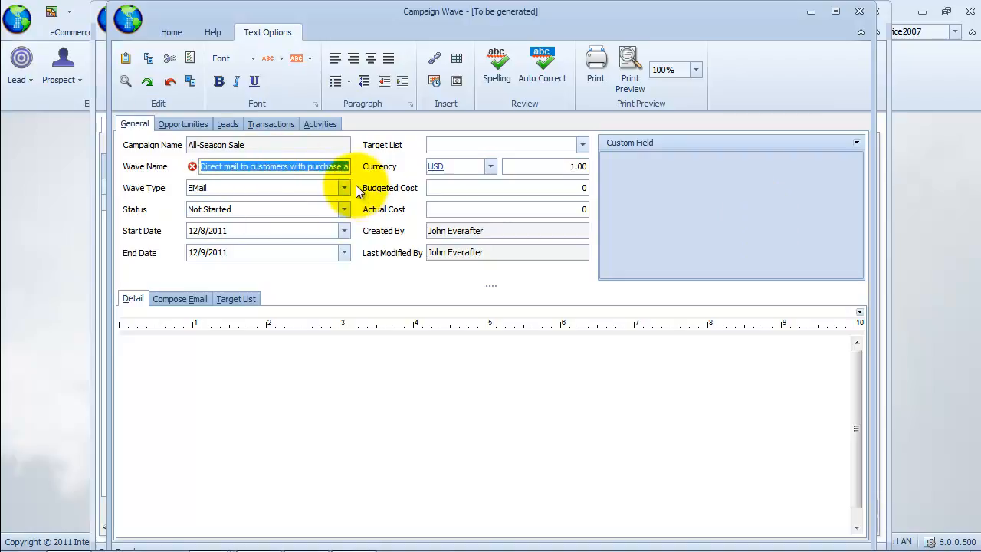
pyautogui.click(343, 187)
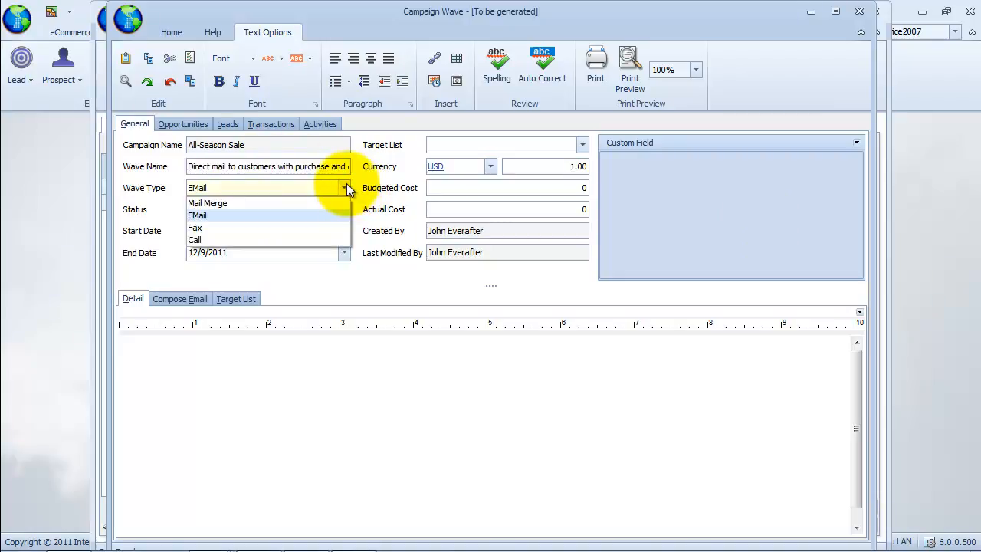
pyautogui.moveTo(337, 203)
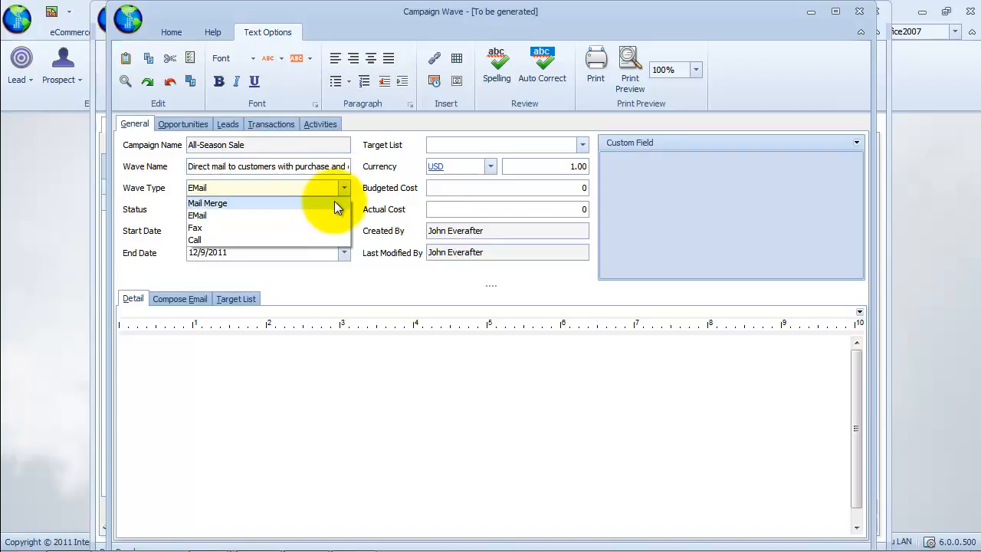
pyautogui.click(207, 202)
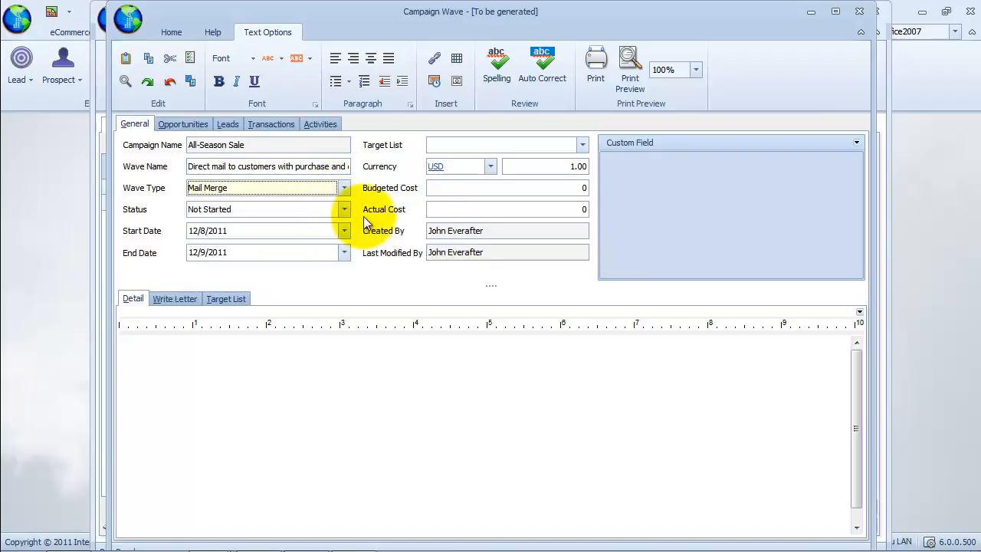
pyautogui.click(343, 209)
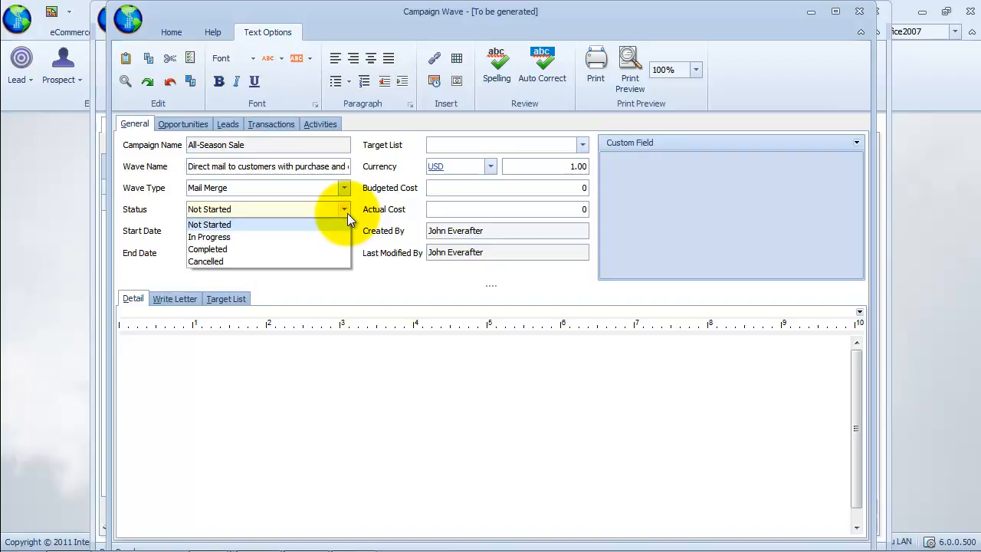
pyautogui.click(209, 236)
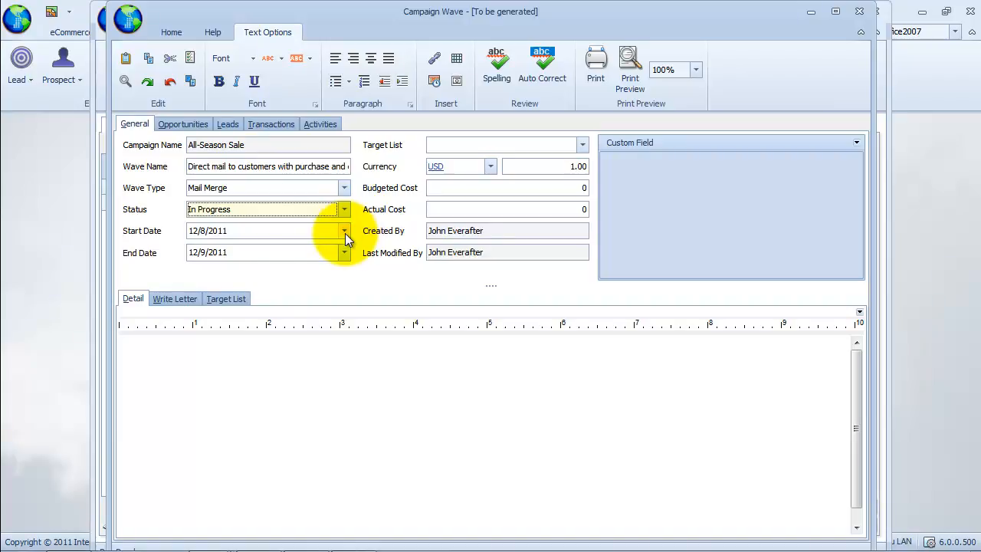
# Keep the wave start date at 12/8/2011 and return to the Home commands.
pyautogui.click(343, 230)
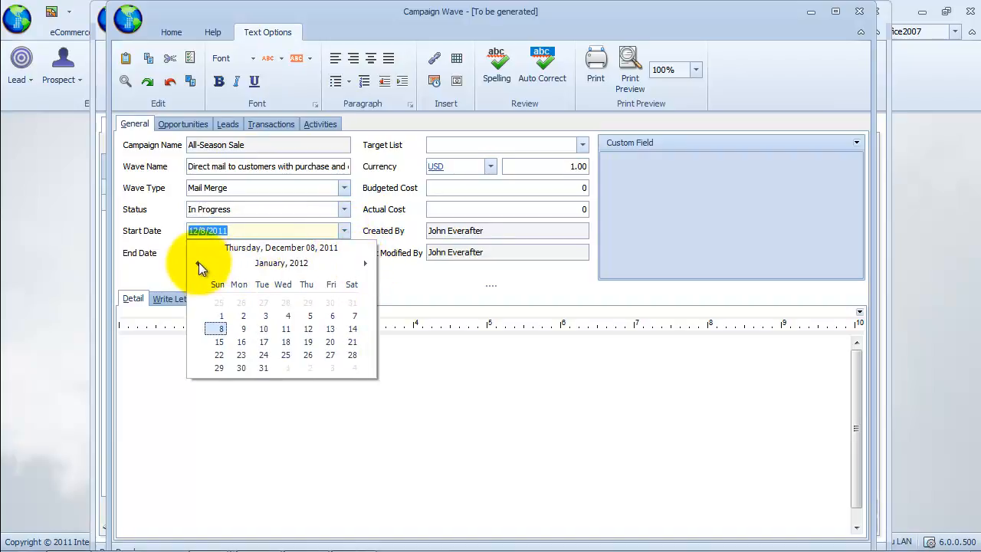
pyautogui.click(196, 263)
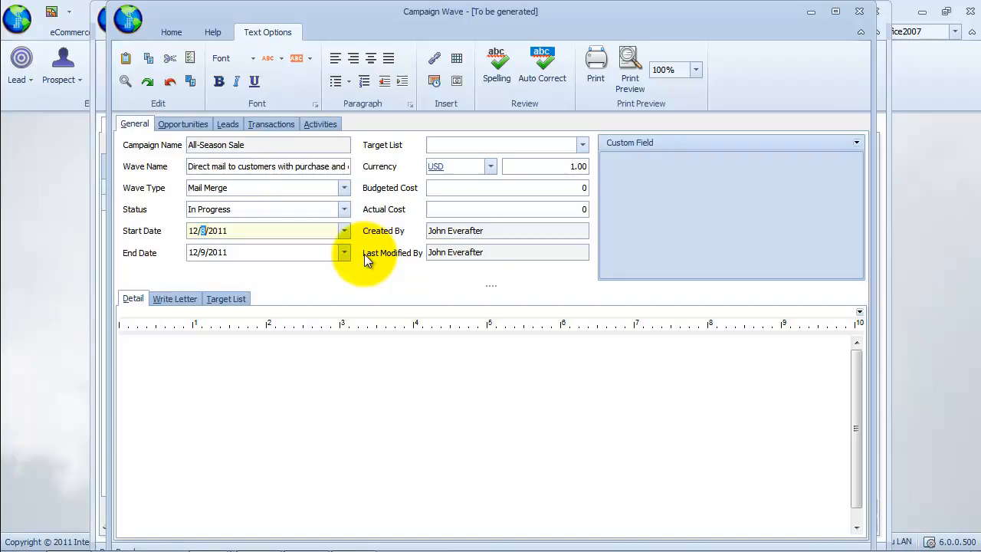
pyautogui.moveTo(331, 404)
pyautogui.write('8')
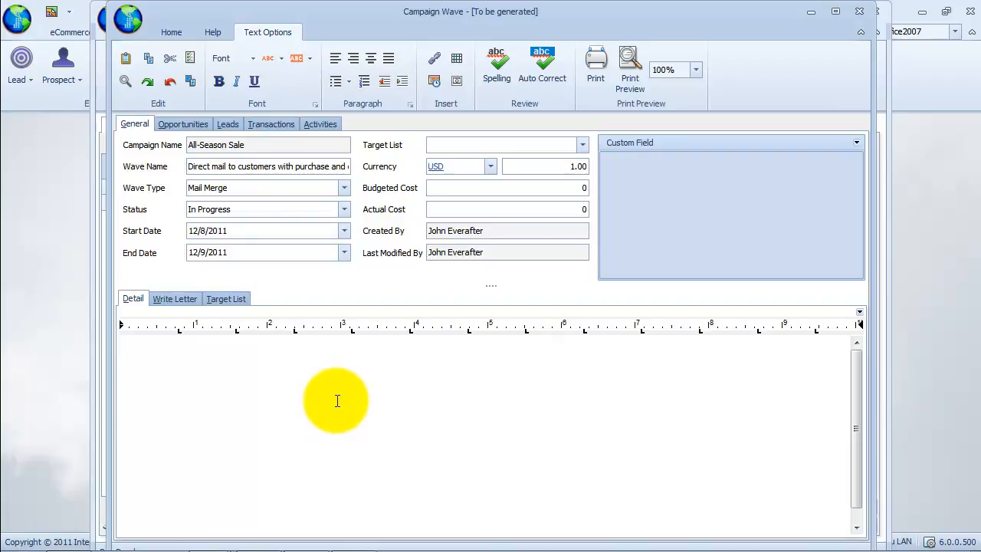
pyautogui.click(171, 33)
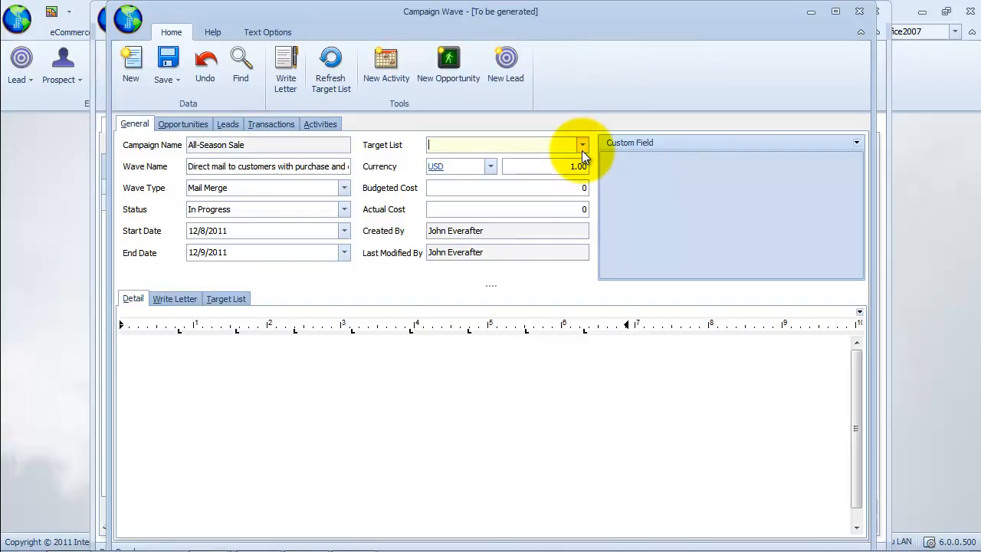
# Target Customers with Purchase and Quote History and exclude Default eCommerce Shopper.
pyautogui.click(582, 144)
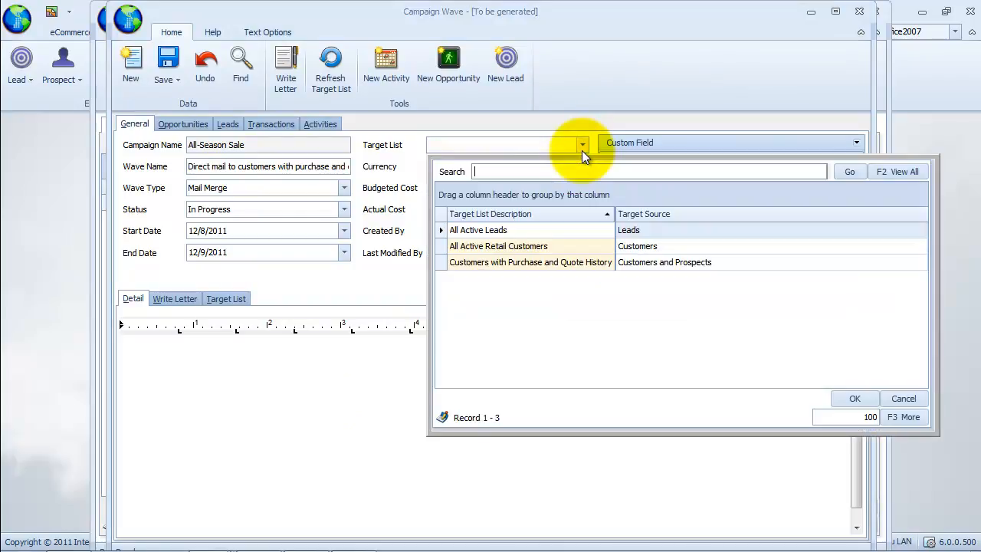
pyautogui.click(663, 261)
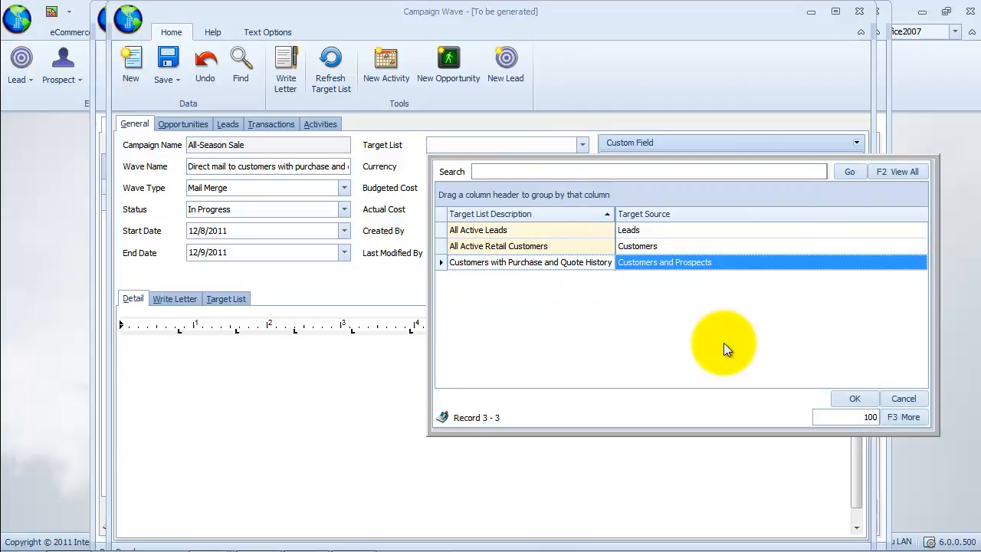
pyautogui.click(855, 399)
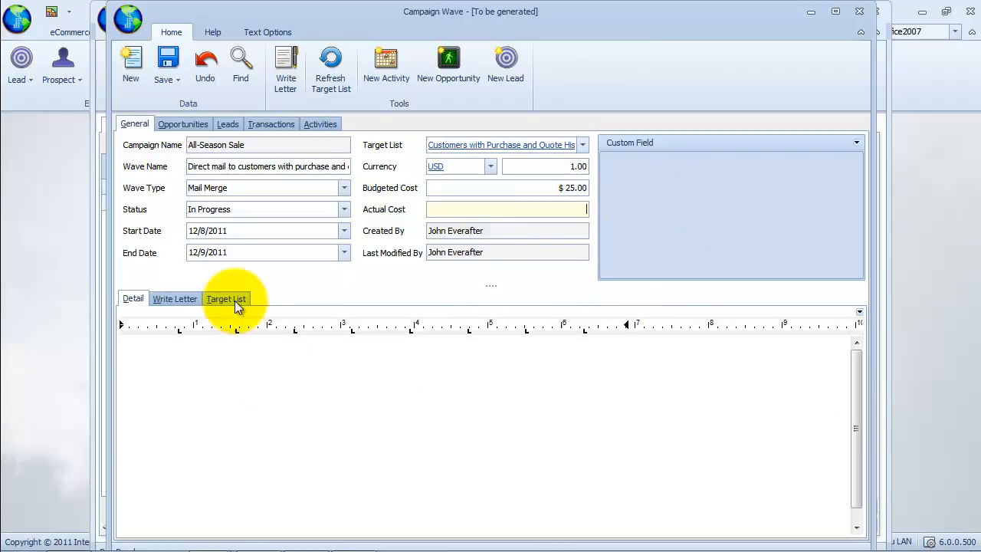
pyautogui.click(227, 298)
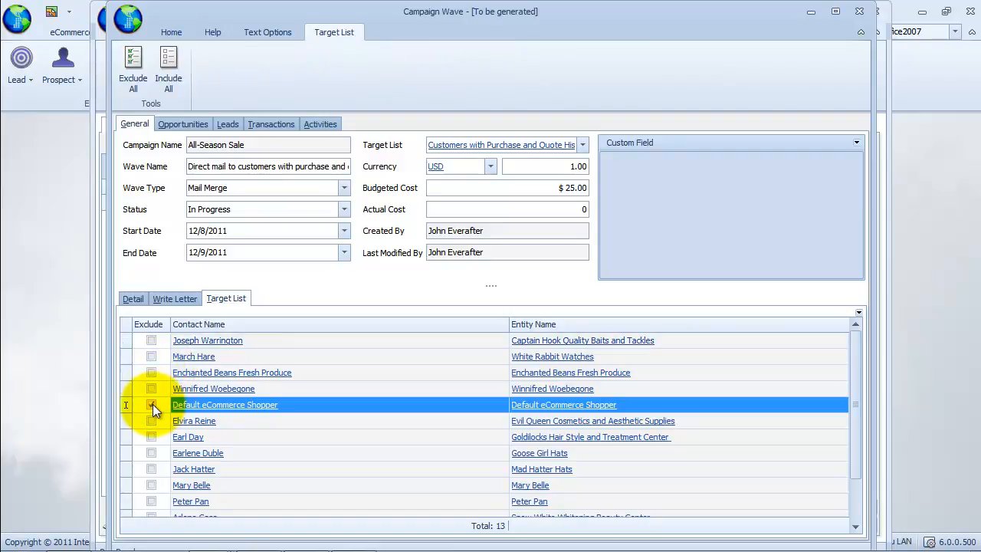
pyautogui.click(150, 405)
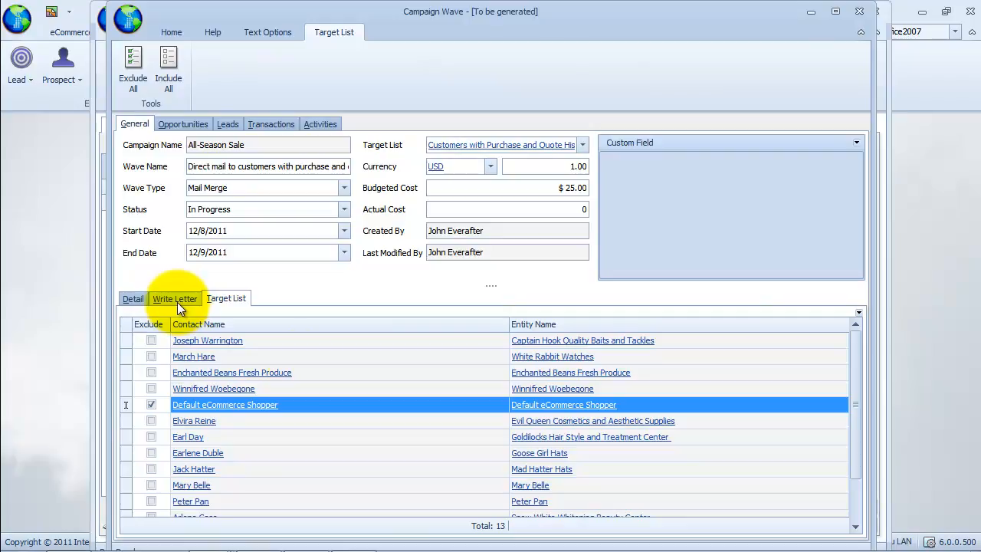
# Open Write Letter for the wave and load the letter templates including Default Fax Template.
pyautogui.click(175, 297)
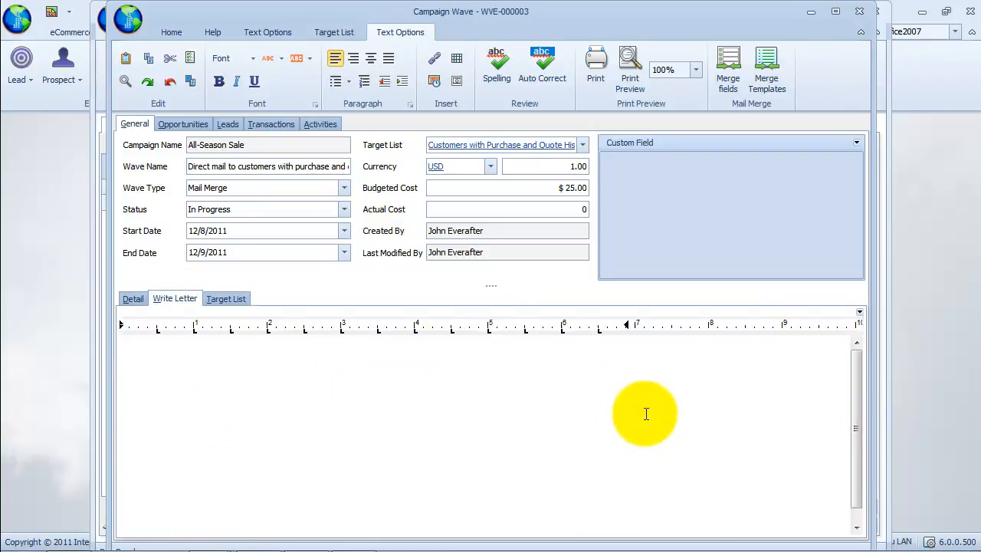
pyautogui.moveTo(490, 294)
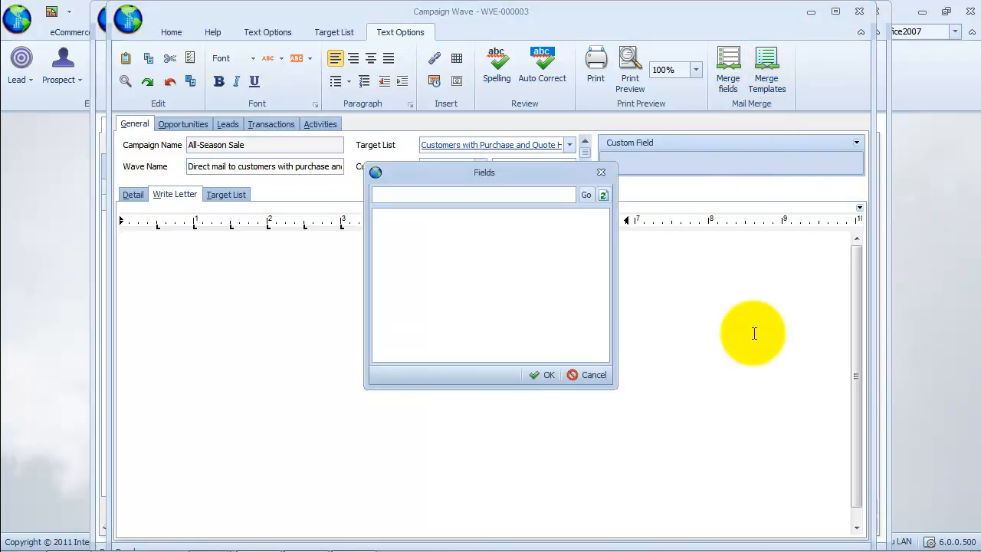
pyautogui.click(586, 194)
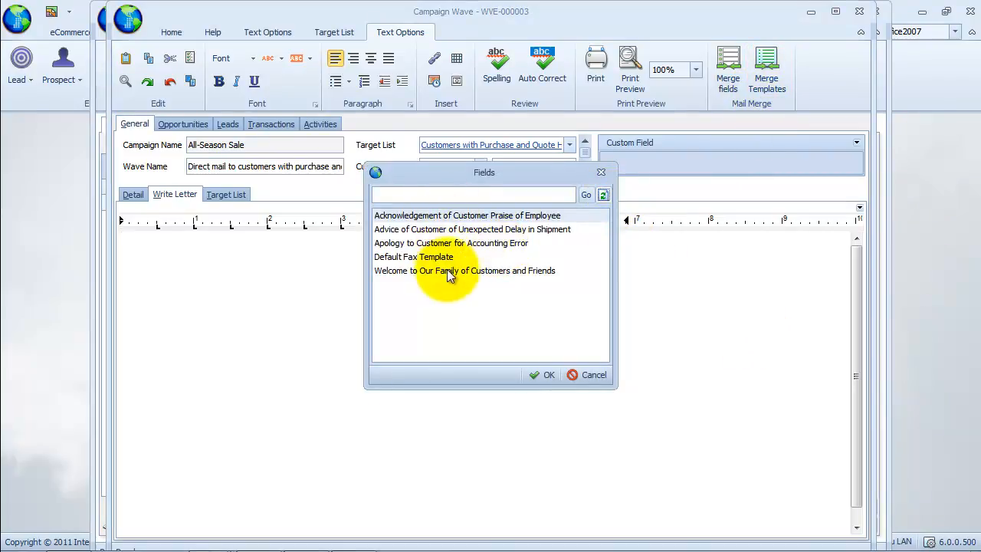
pyautogui.click(595, 374)
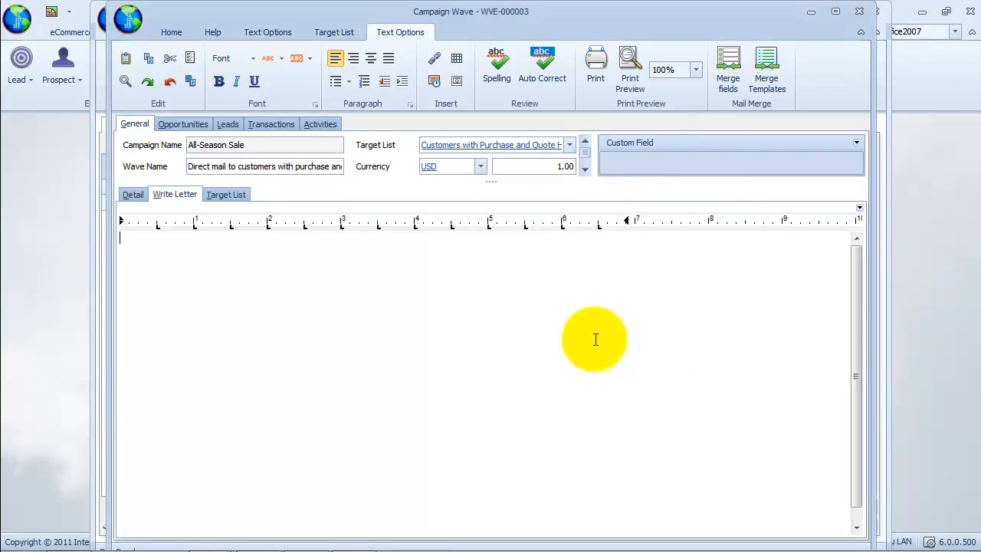
pyautogui.moveTo(572, 347)
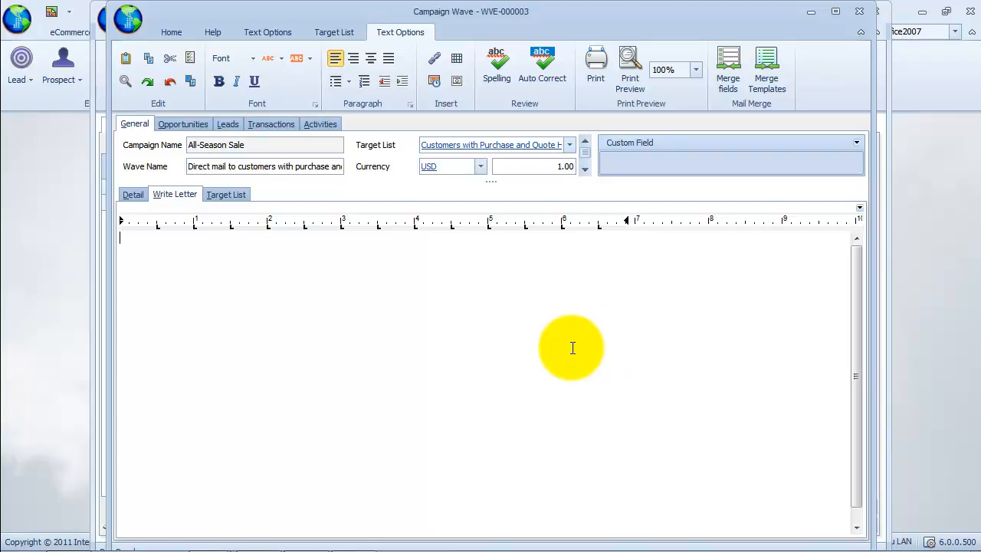
pyautogui.moveTo(586, 343)
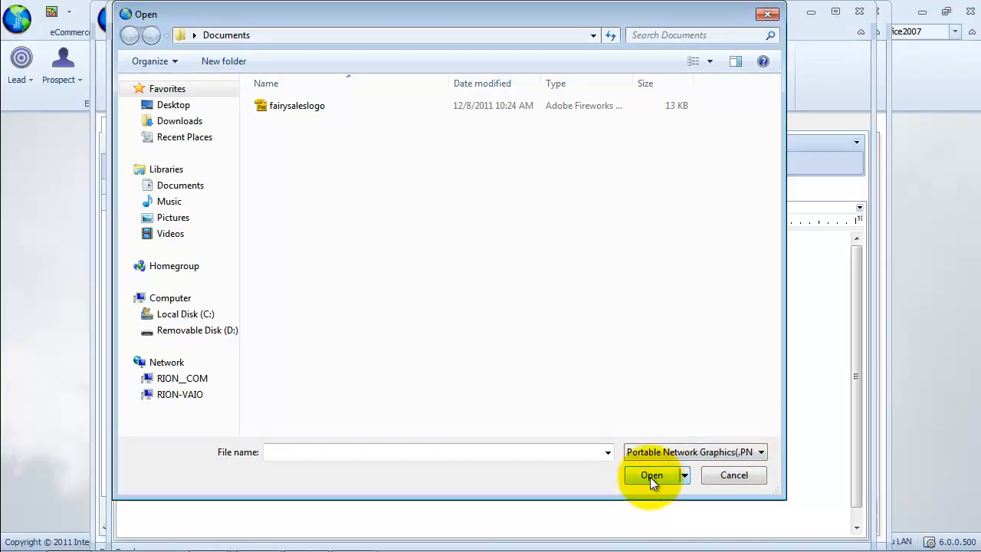
# Insert the fairysaleslogo image and bring up the prepared invitation text document.
pyautogui.click(651, 475)
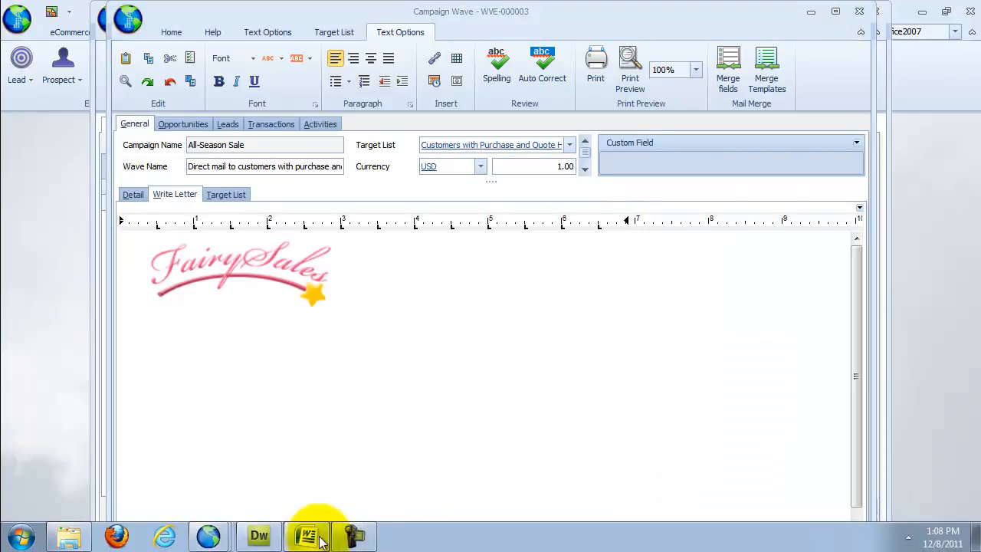
pyautogui.click(307, 535)
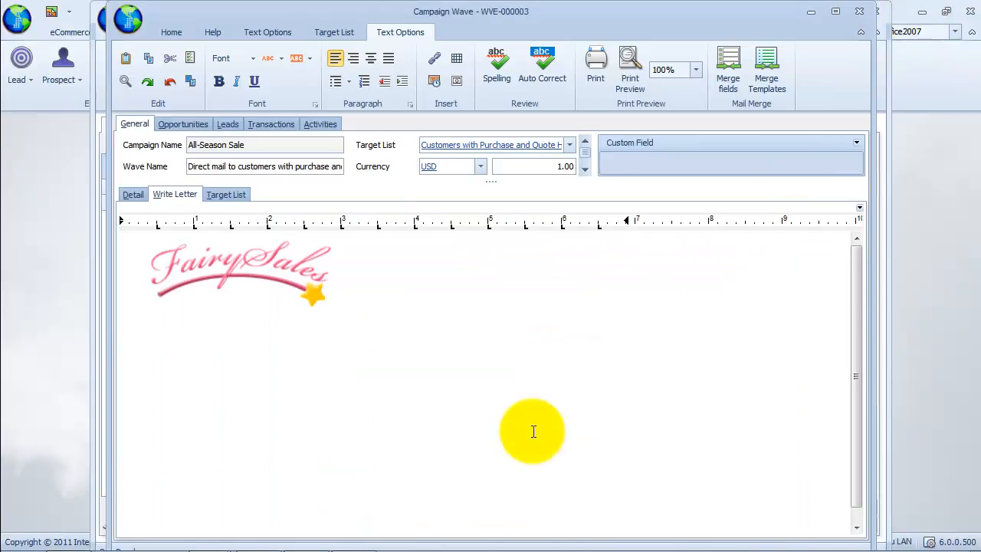
pyautogui.scroll(-3)
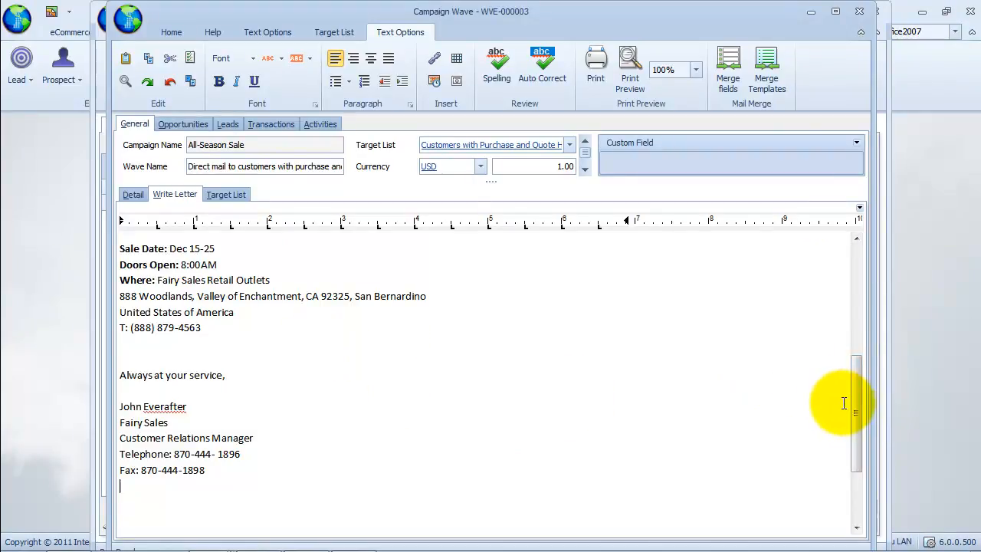
pyautogui.scroll(3)
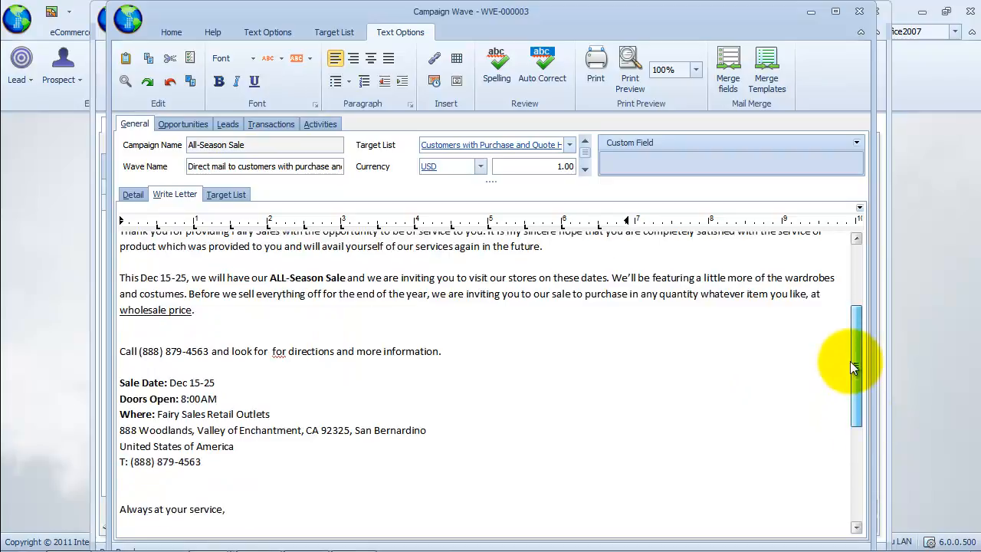
pyautogui.scroll(3)
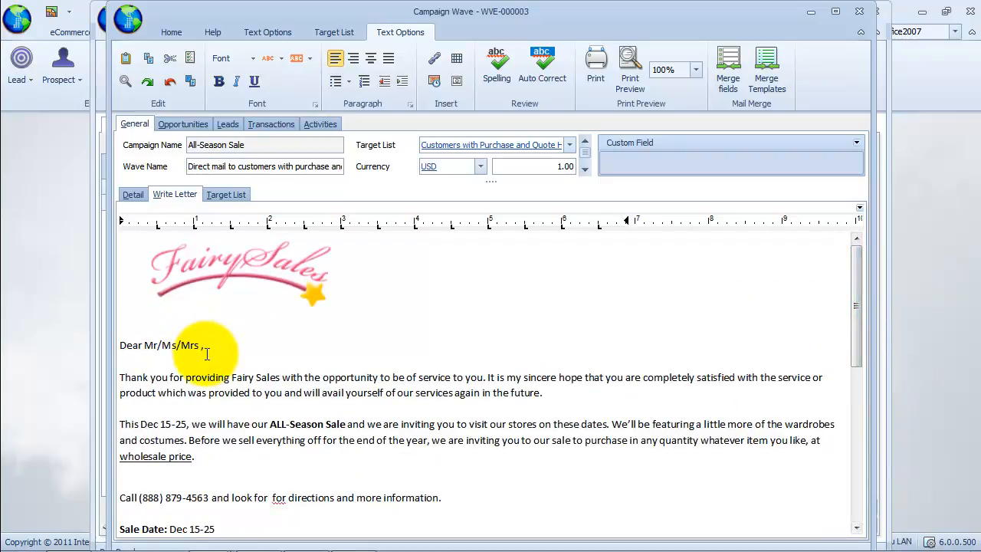
pyautogui.moveTo(751, 196)
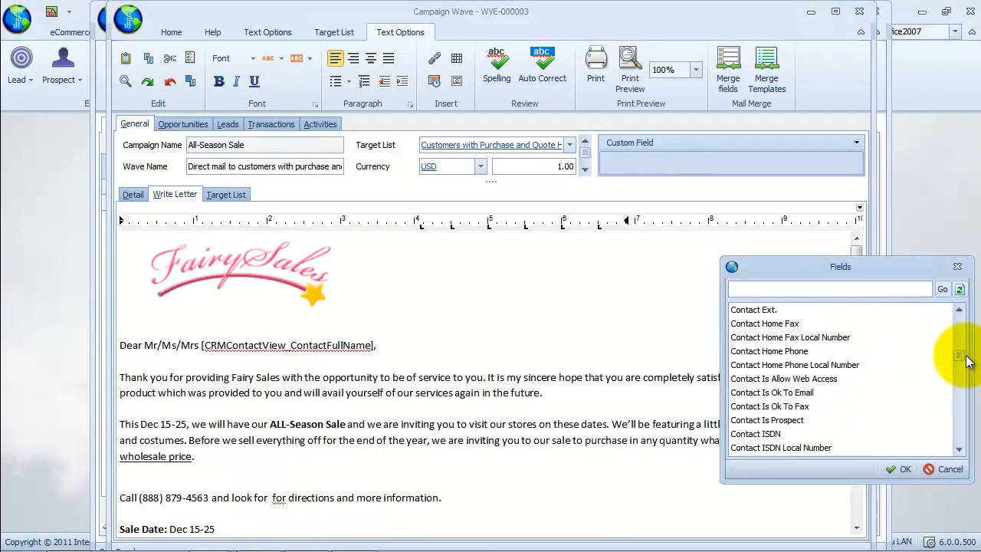
# Place ContactFullName in the greeting and SalesRepGroupName in the Call sentence.
pyautogui.scroll(-3)
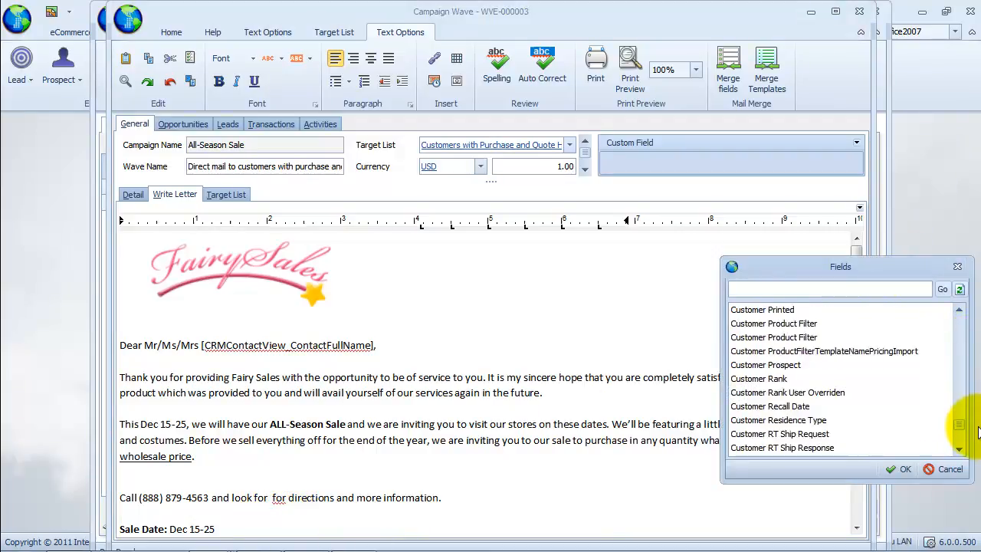
pyautogui.scroll(-3)
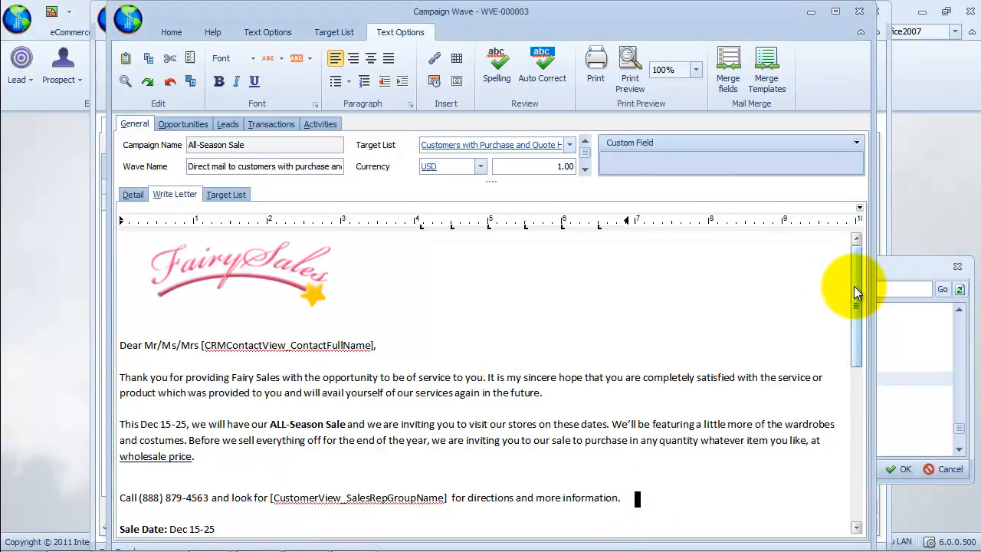
pyautogui.scroll(-3)
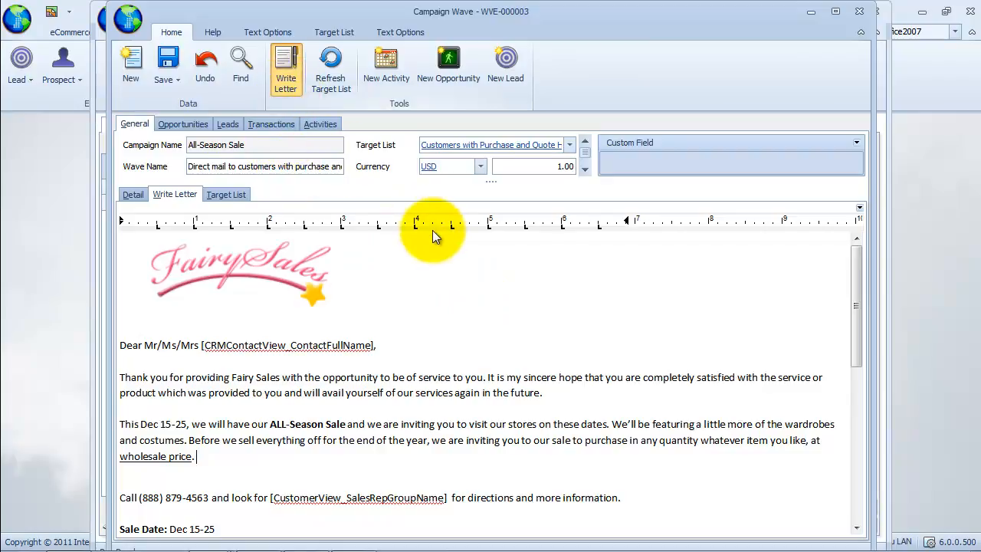
# Generate the merged letters and save them as DirectMailInvitations in Rich Text Format.
pyautogui.click(285, 67)
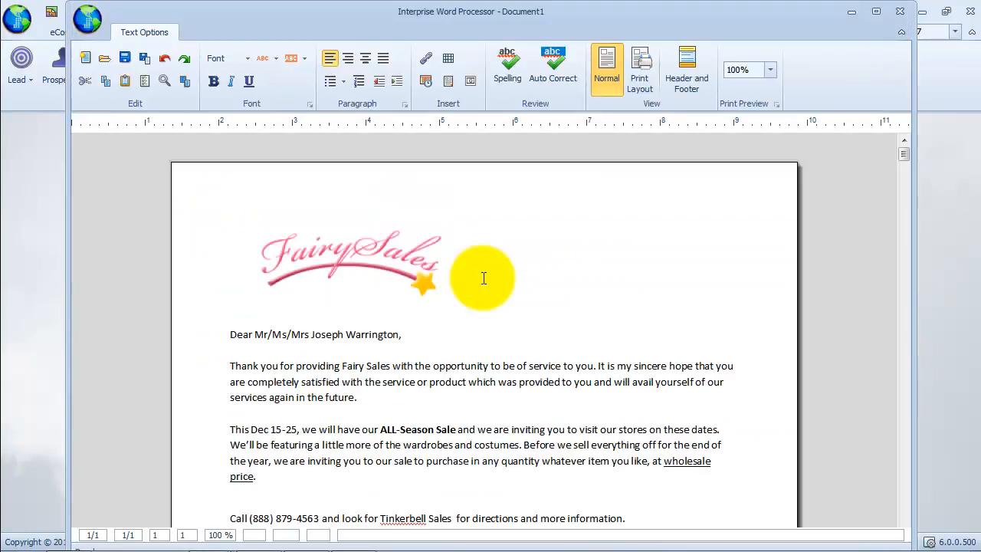
pyautogui.moveTo(784, 317)
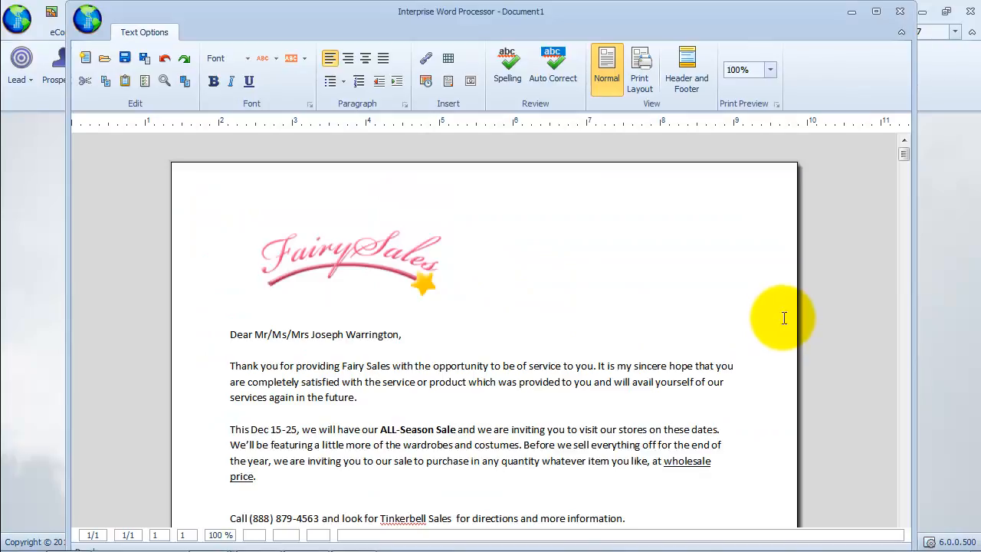
pyautogui.moveTo(782, 298)
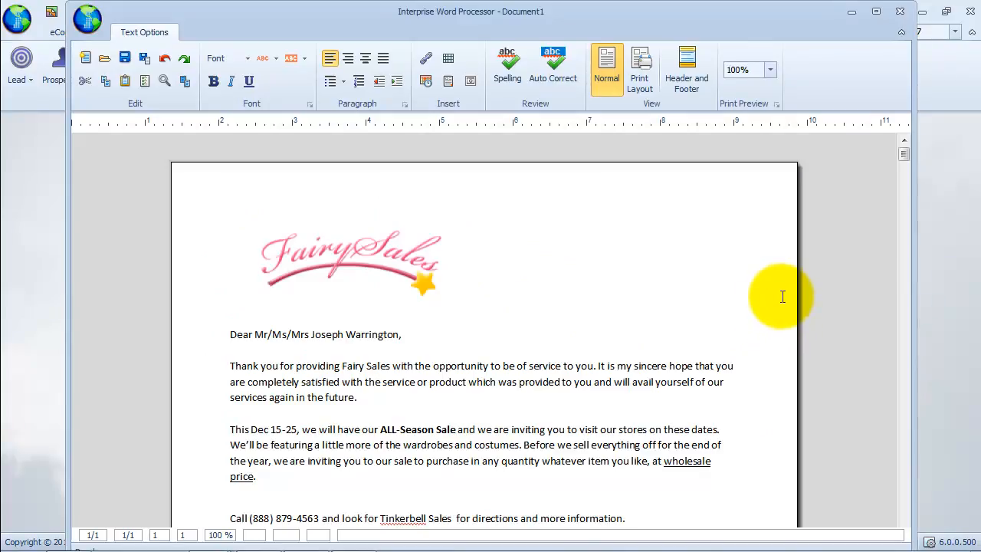
pyautogui.scroll(3)
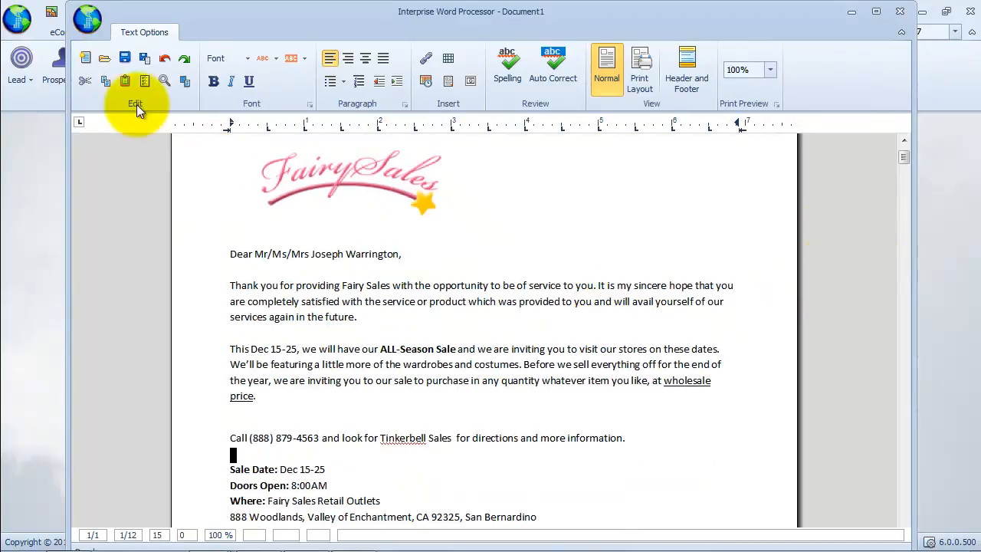
pyautogui.click(104, 58)
pyautogui.write('DirectMailInvitations')
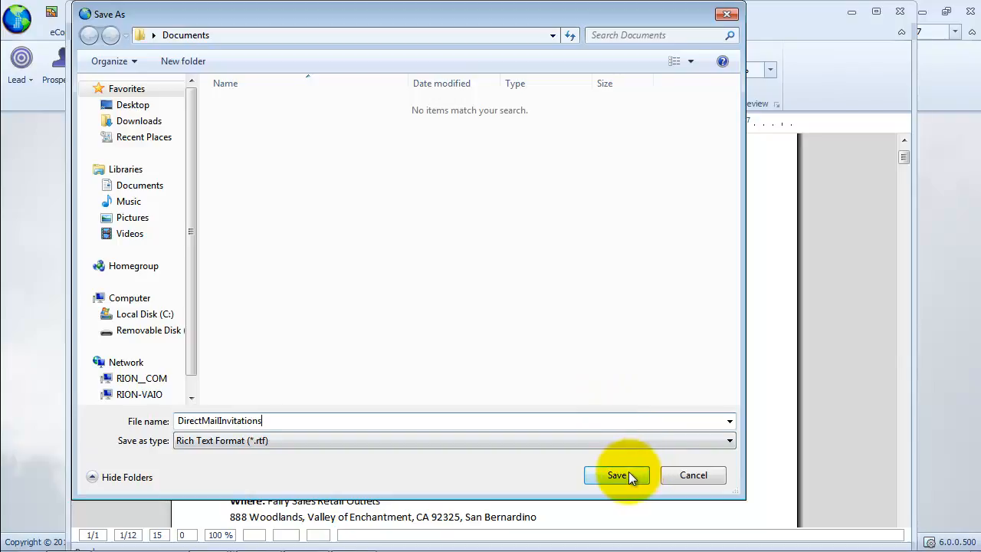
pyautogui.click(616, 475)
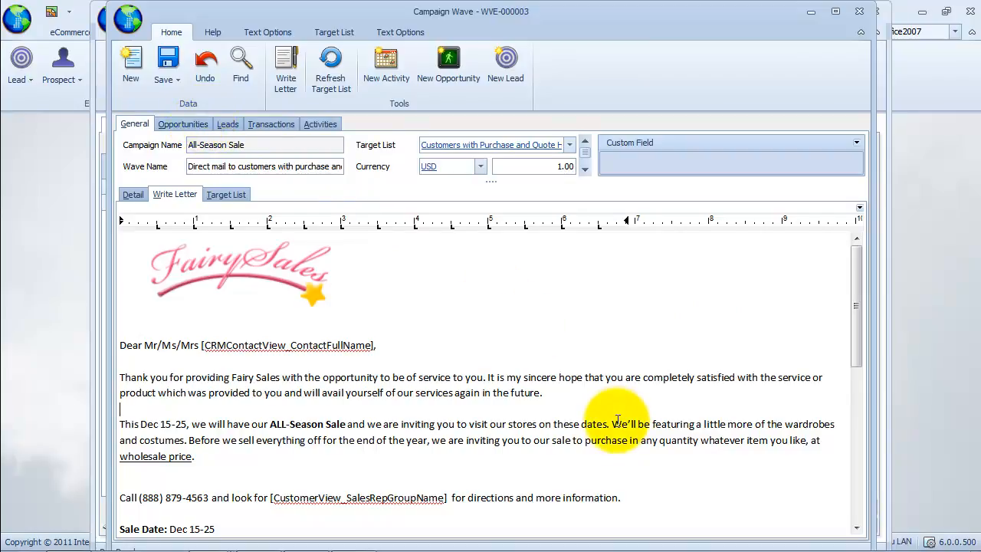
pyautogui.click(183, 123)
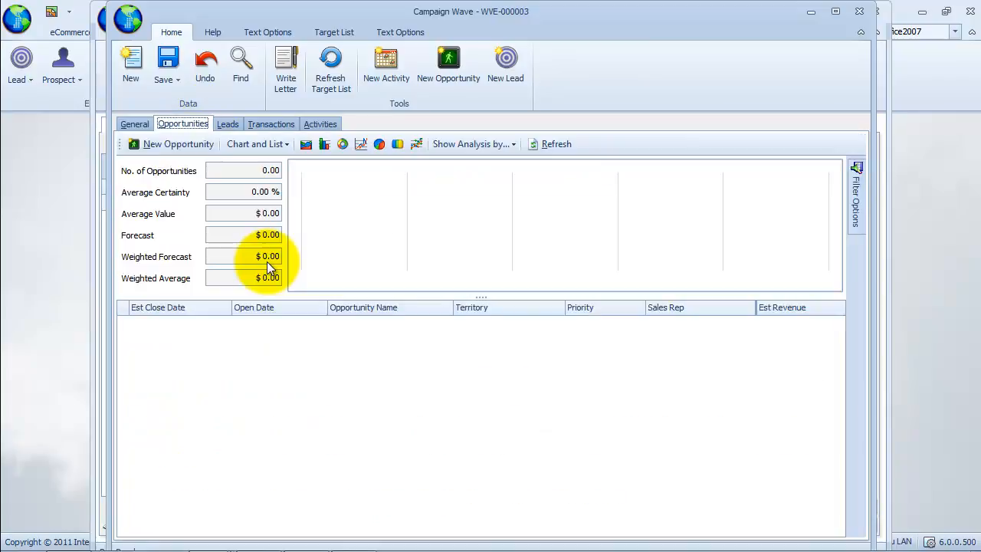
pyautogui.moveTo(178, 144)
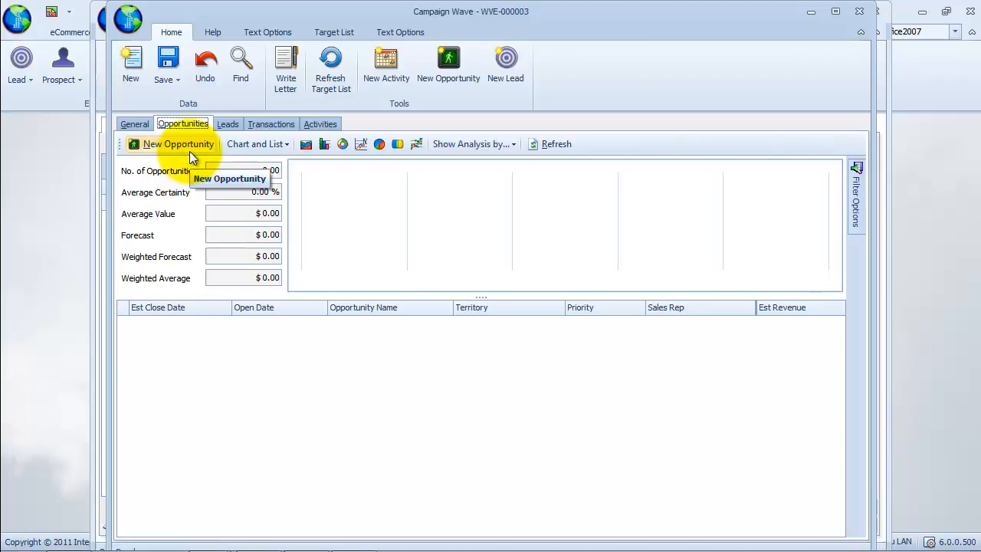
pyautogui.click(227, 123)
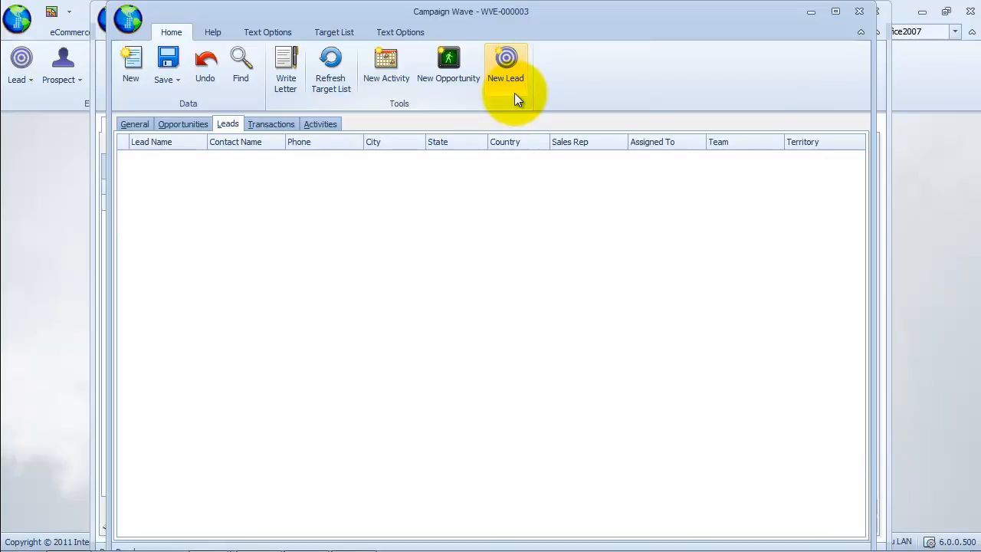
pyautogui.moveTo(278, 147)
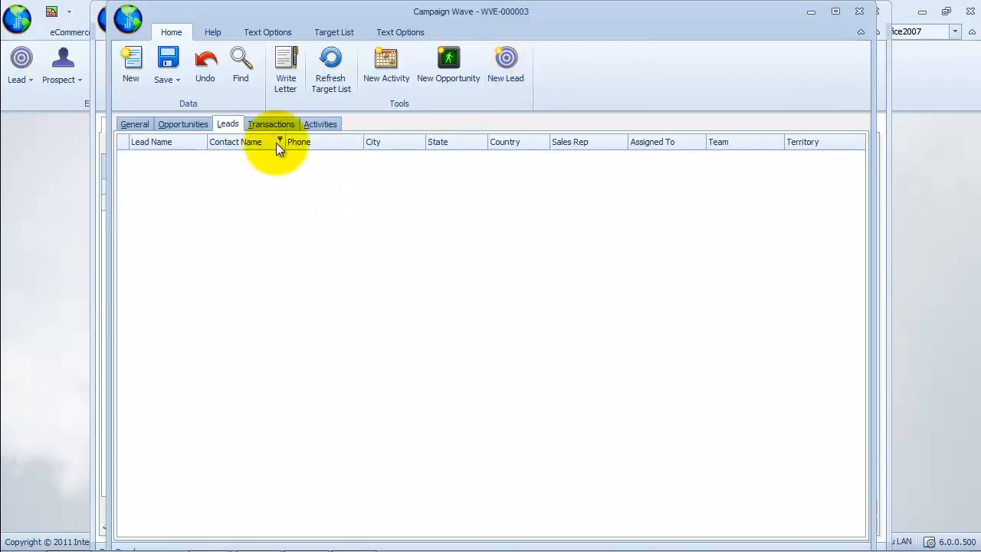
pyautogui.click(272, 123)
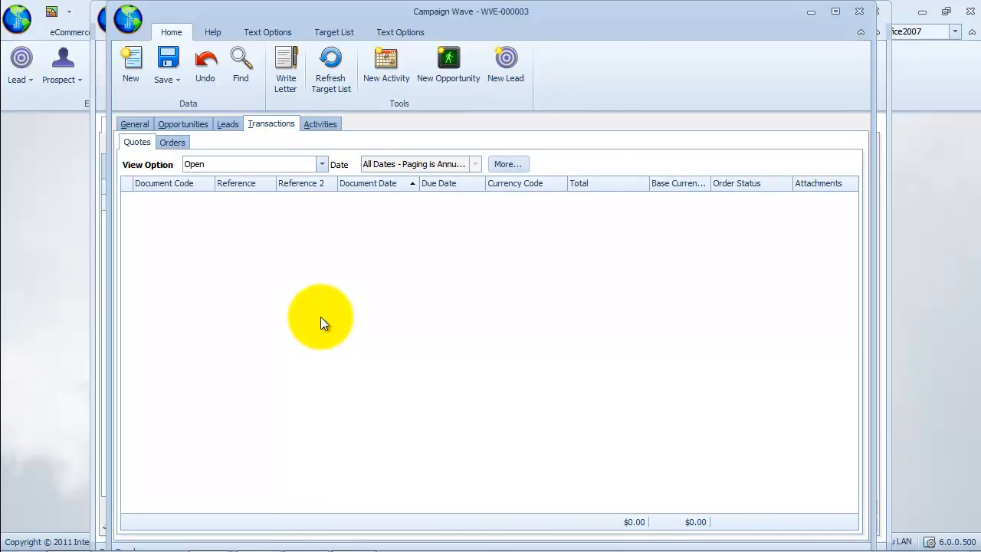
pyautogui.moveTo(306, 156)
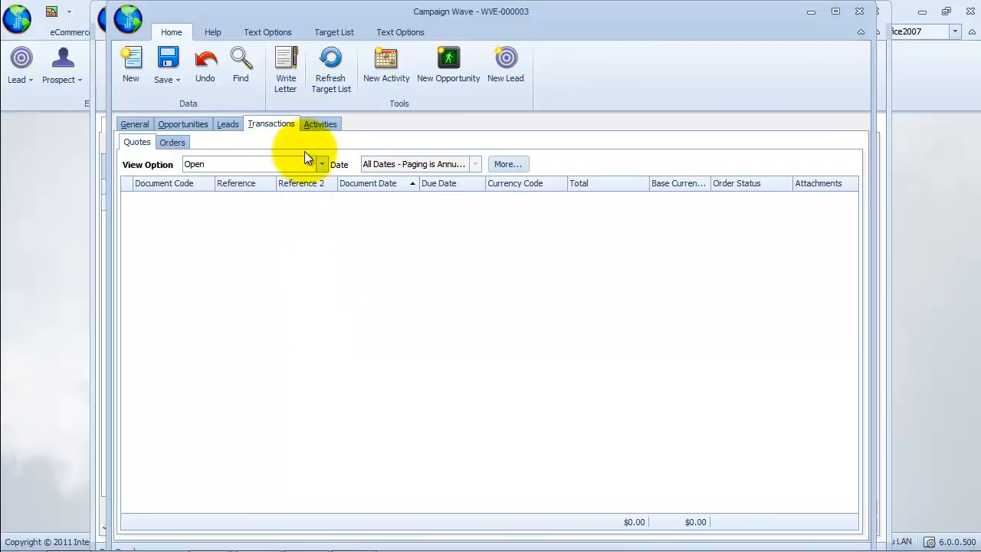
pyautogui.click(319, 123)
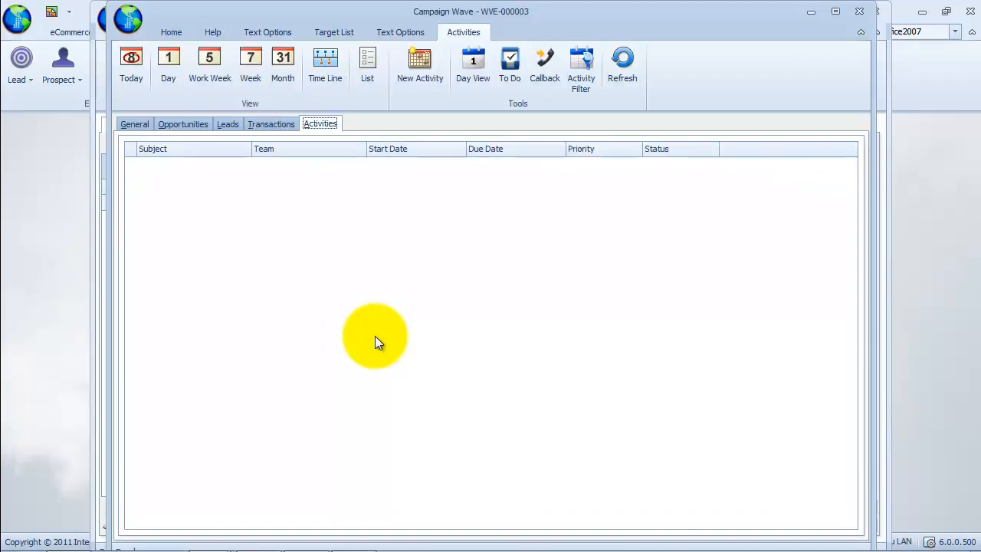
pyautogui.moveTo(420, 64)
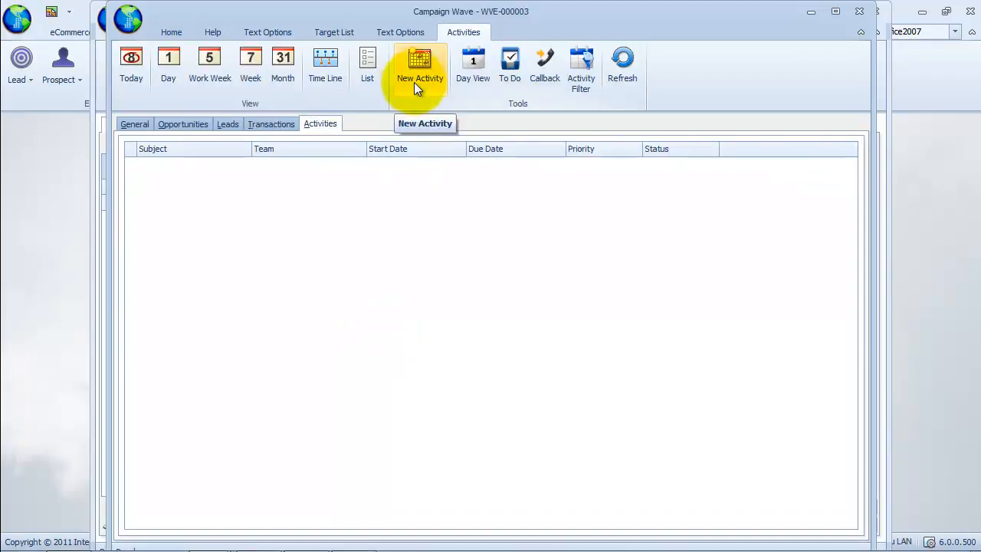
pyautogui.moveTo(289, 288)
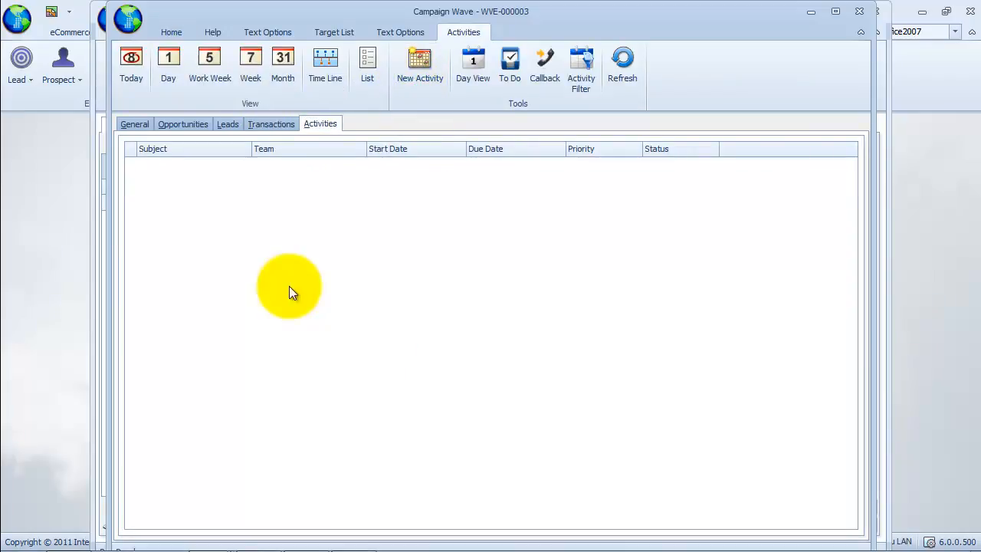
pyautogui.click(135, 122)
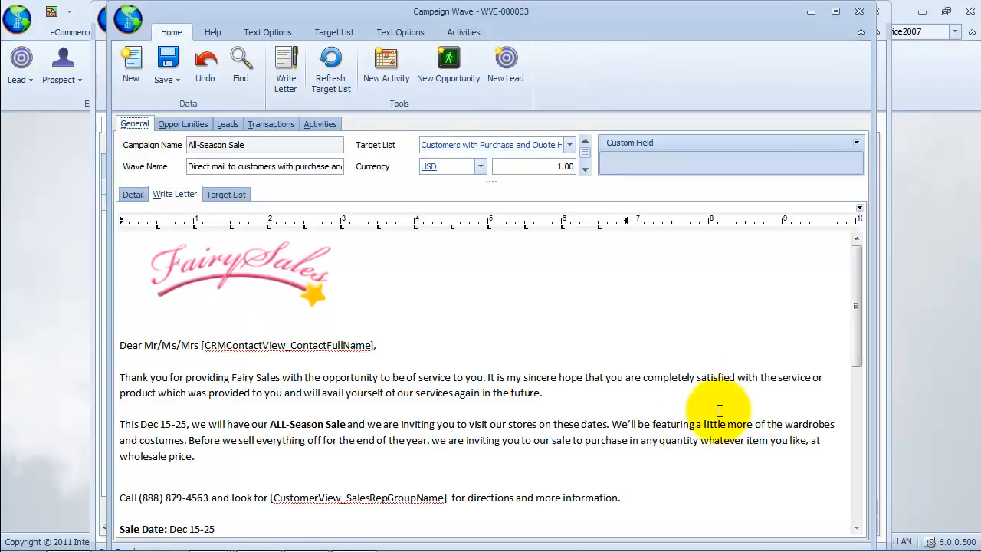